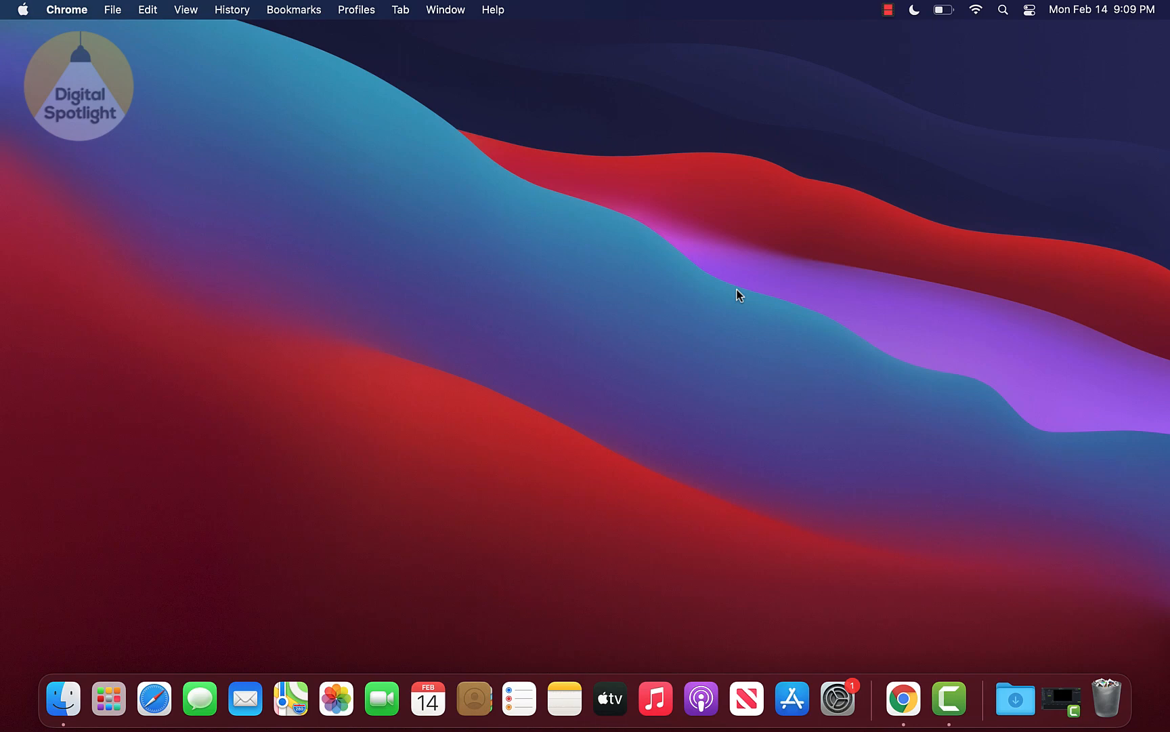
mouse_move(842, 434)
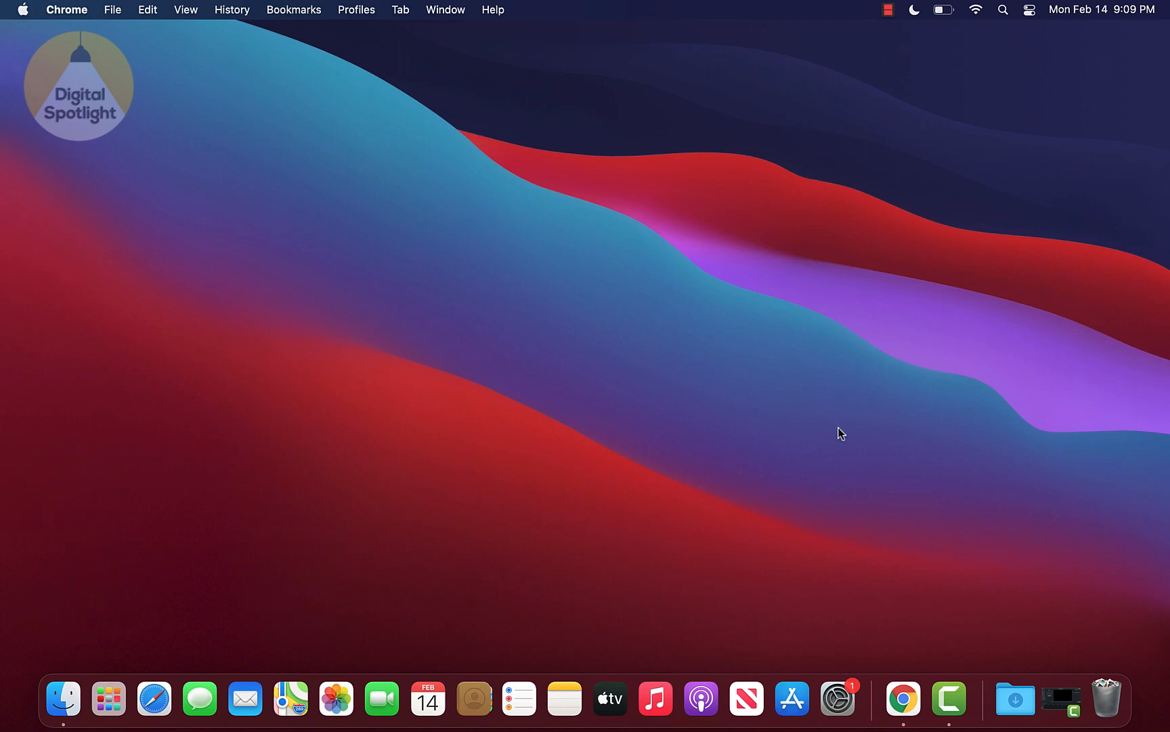
mouse_move(856, 449)
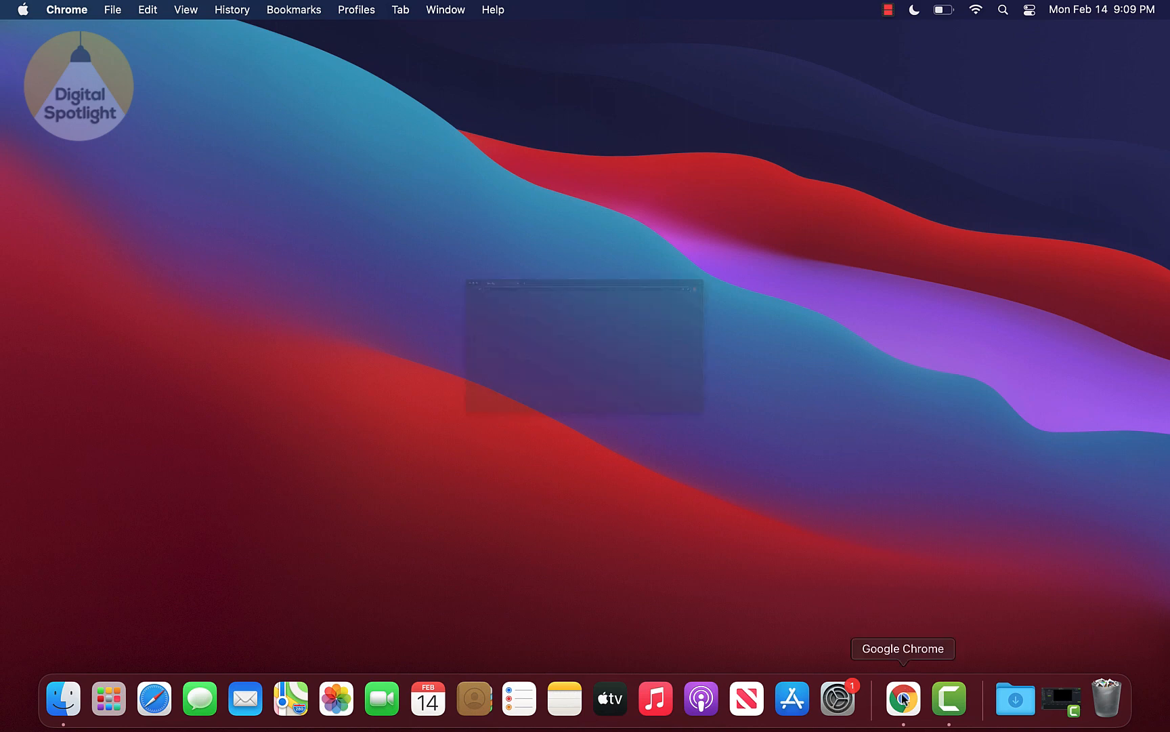
- Search the web for 'chrome web store' and open the Chrome Web Store result
click(902, 698)
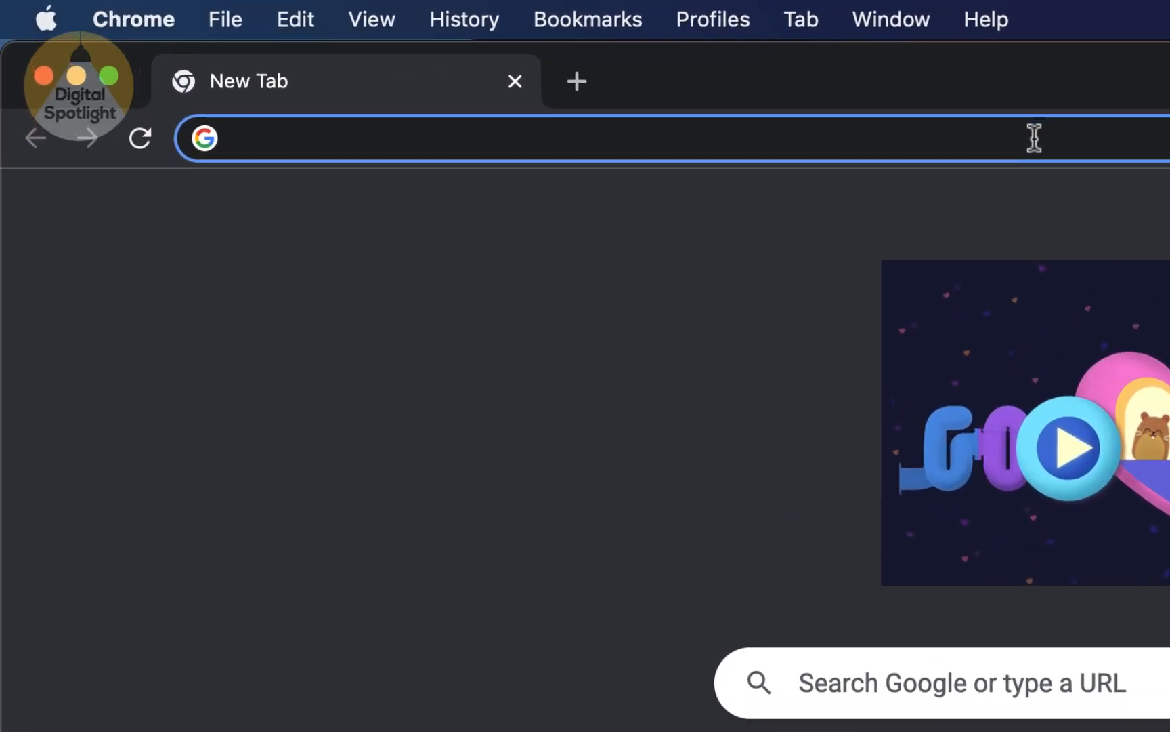
text(chrome web store)
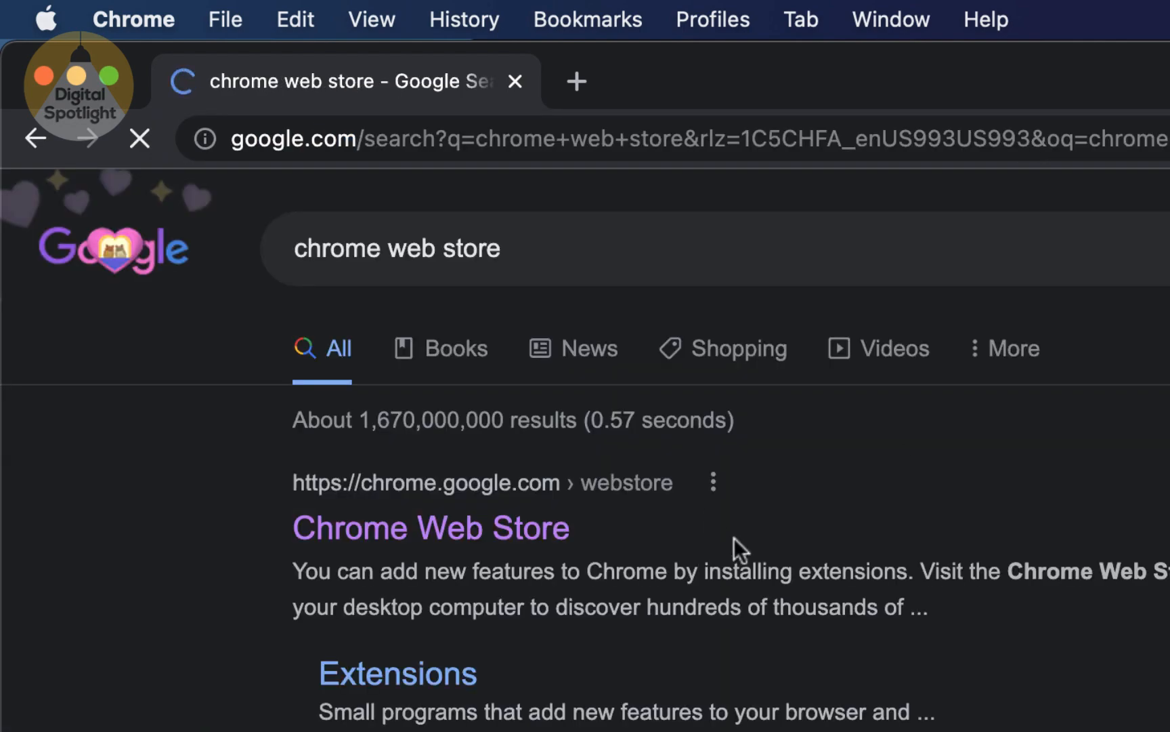
click(431, 528)
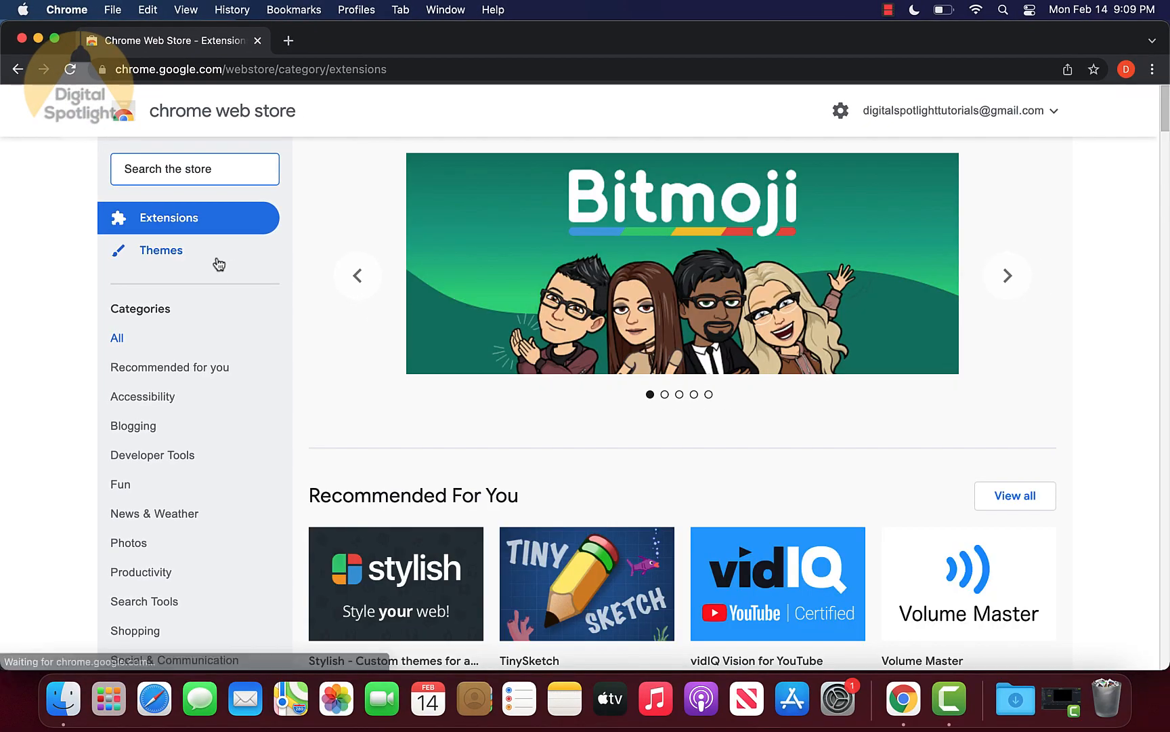
- Switch the store to its Themes category and browse the listings
click(162, 250)
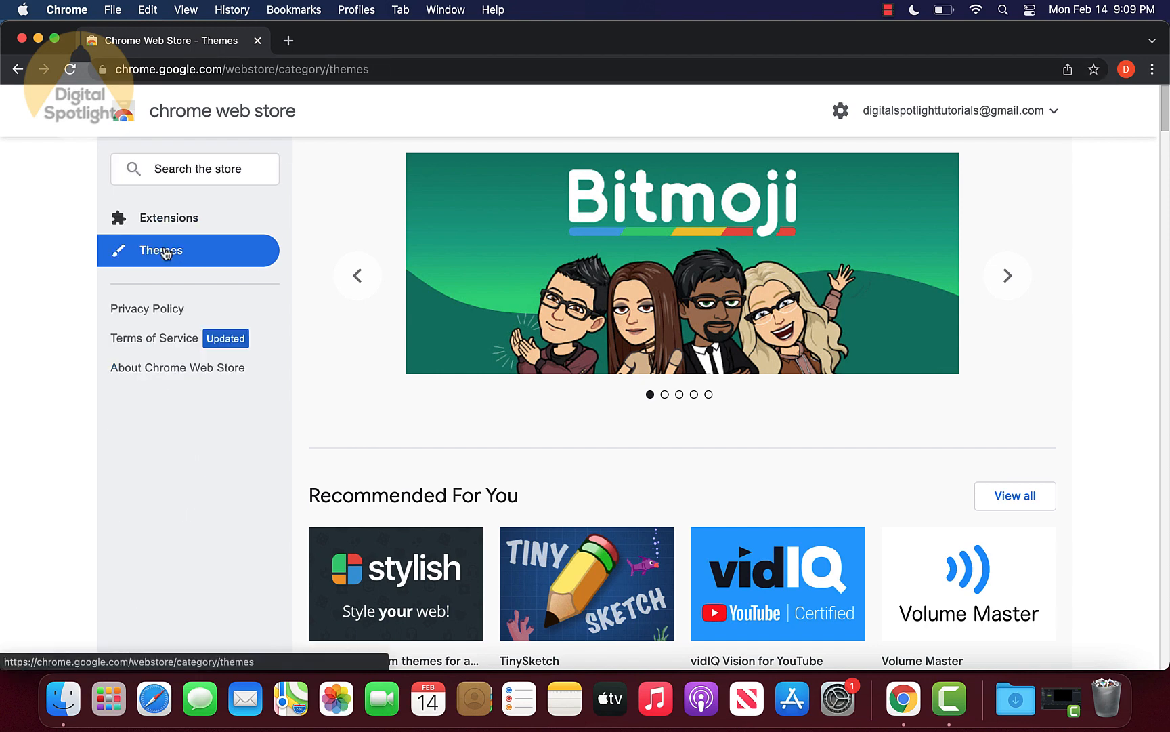
scroll(down, 3)
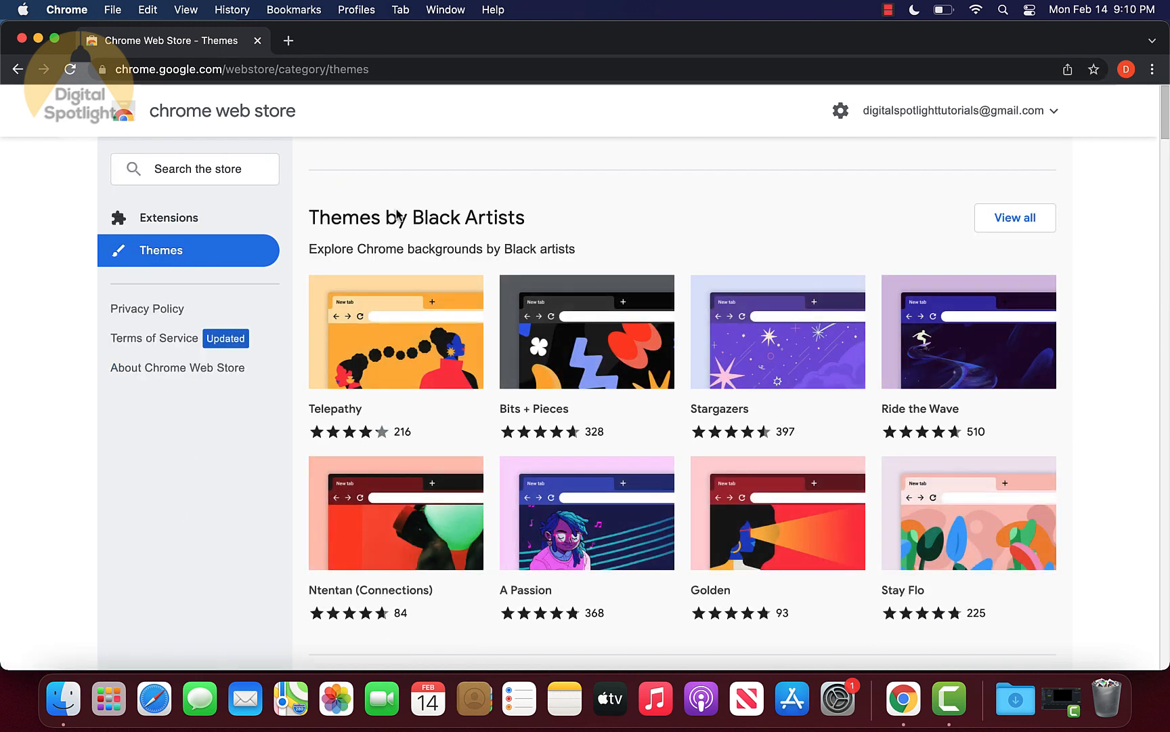
- From a new tab, reach Settings via the menu and open Themes under Appearance
click(288, 41)
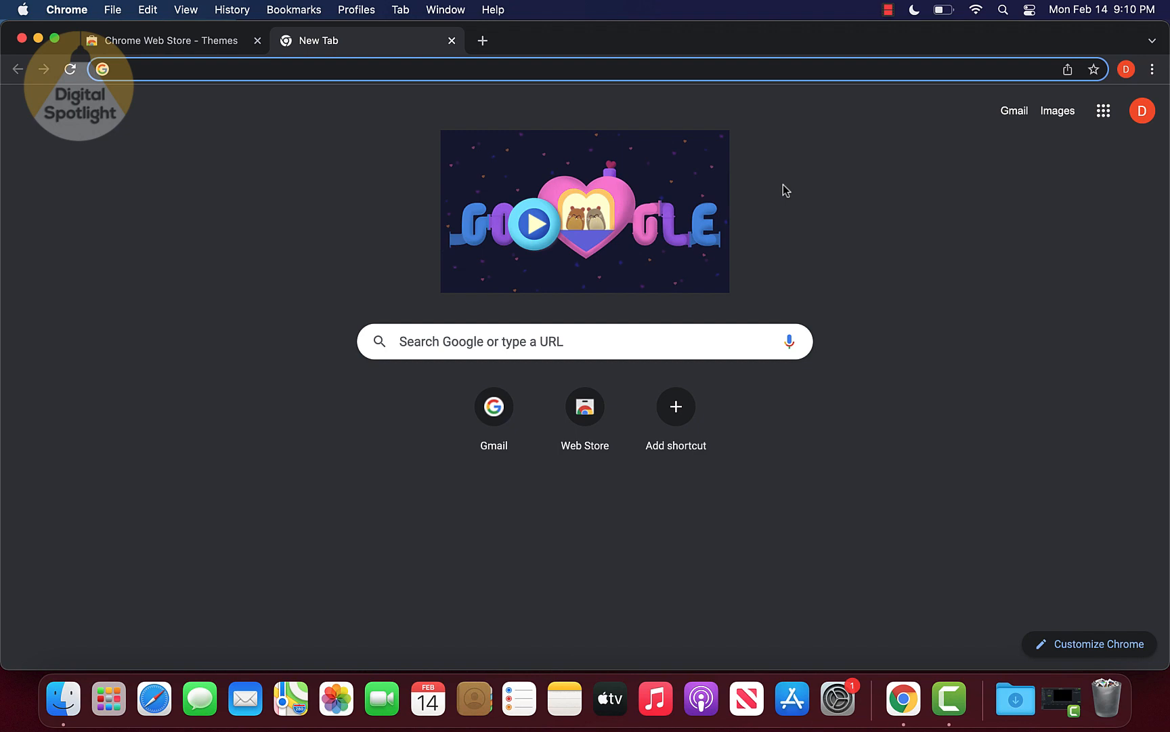
mouse_move(1153, 74)
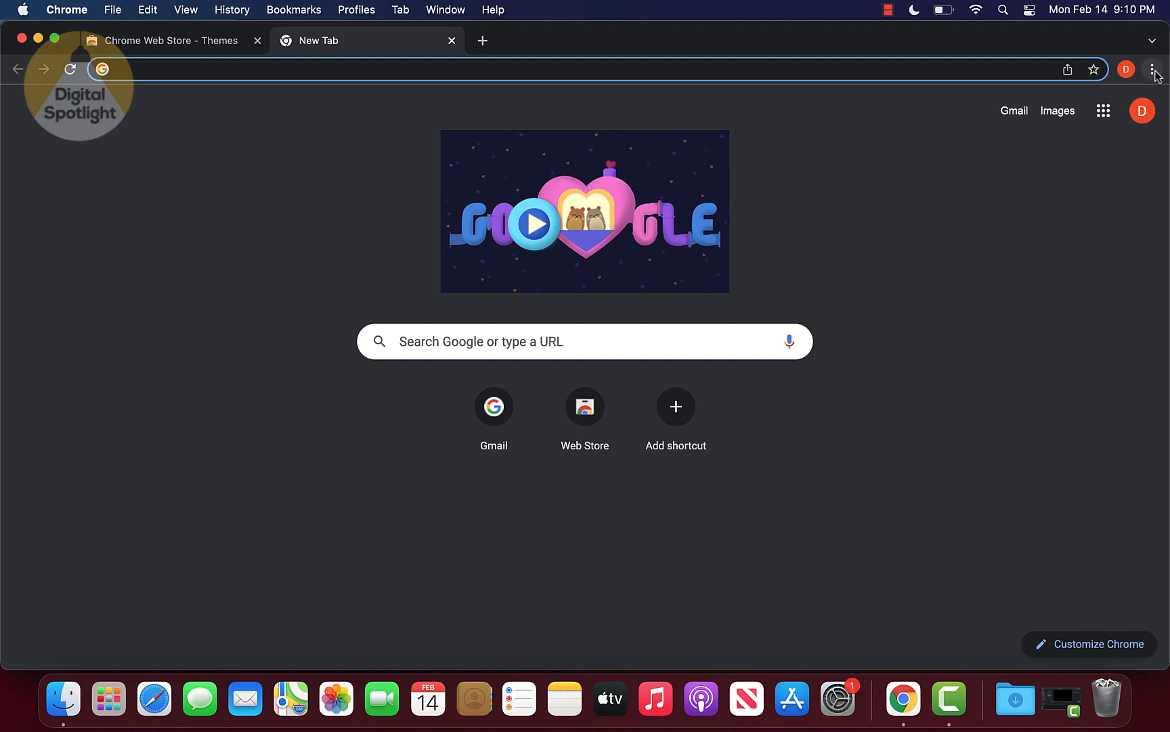
mouse_move(1155, 69)
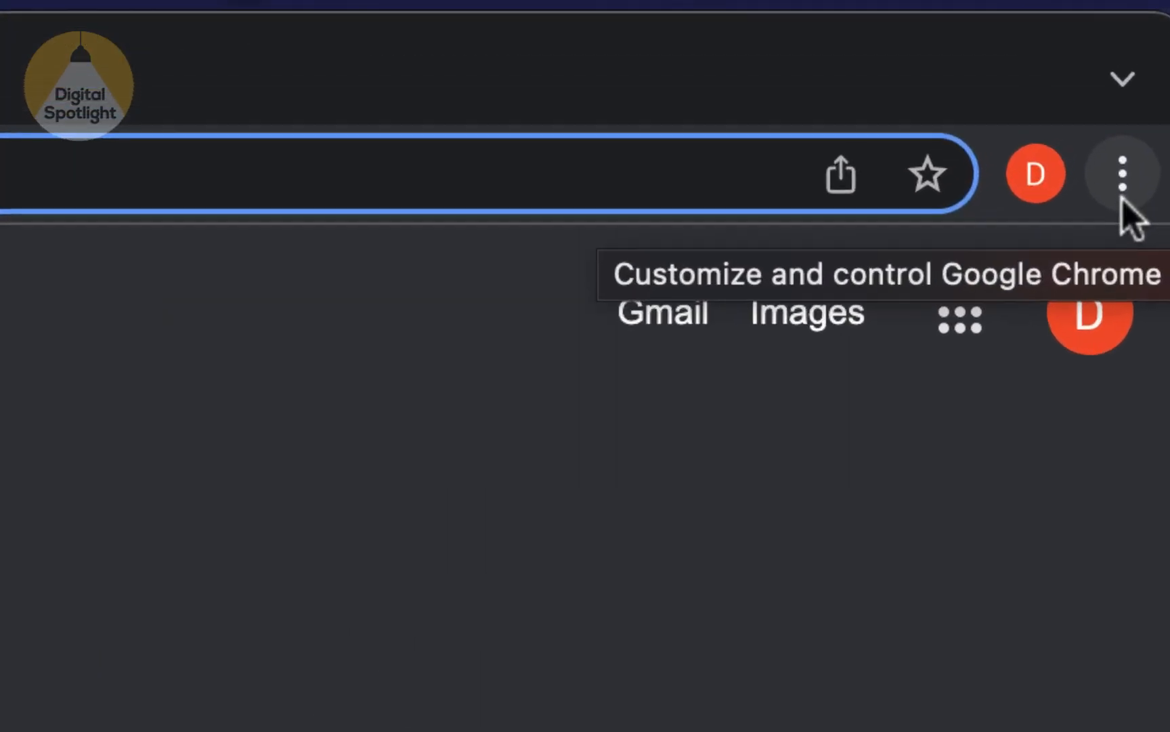
click(1122, 174)
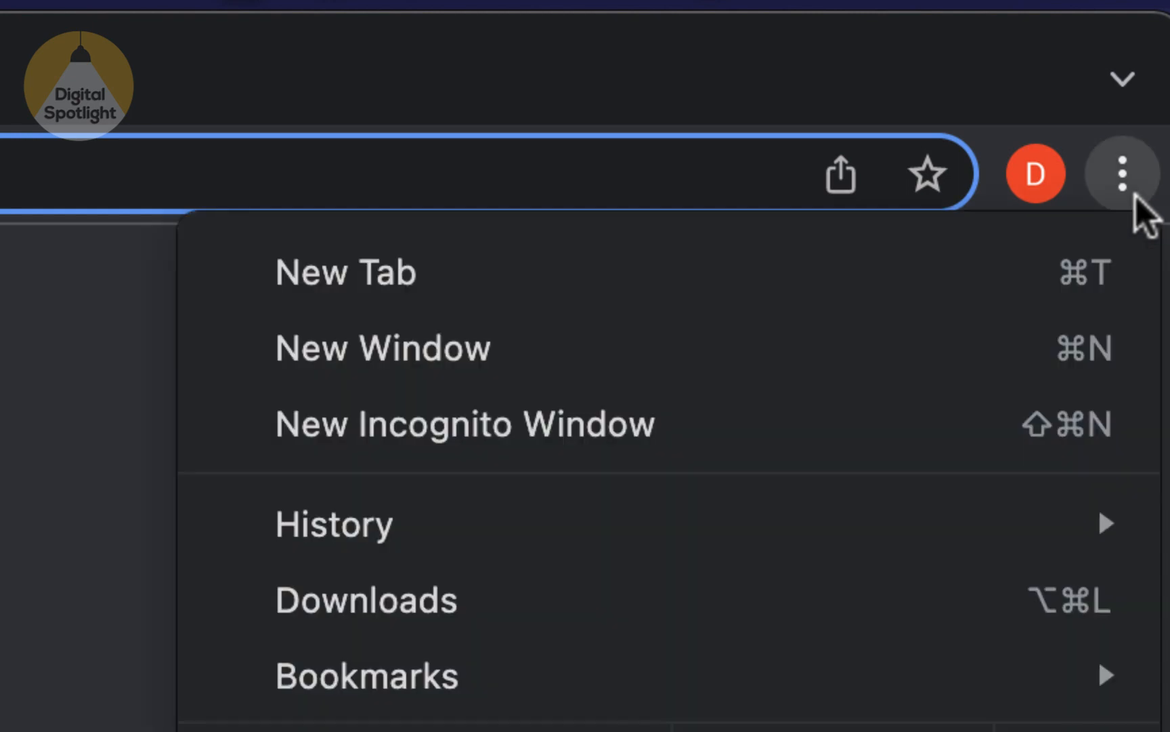
scroll(down, 3)
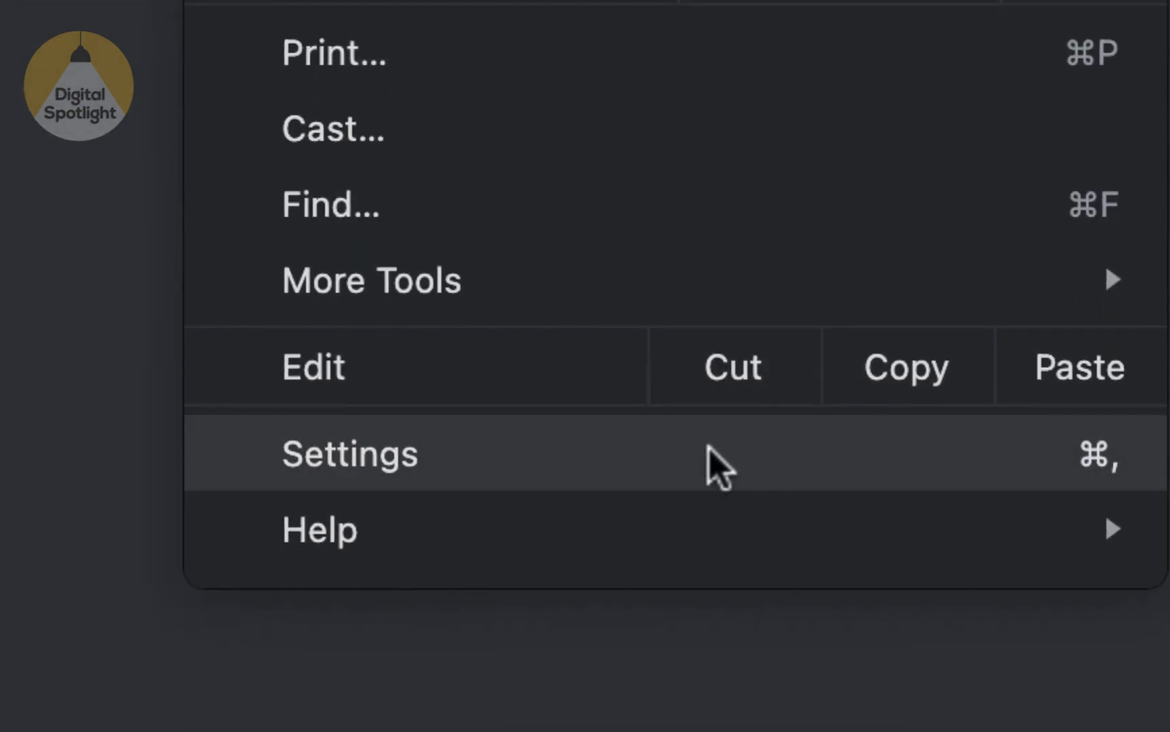
click(350, 454)
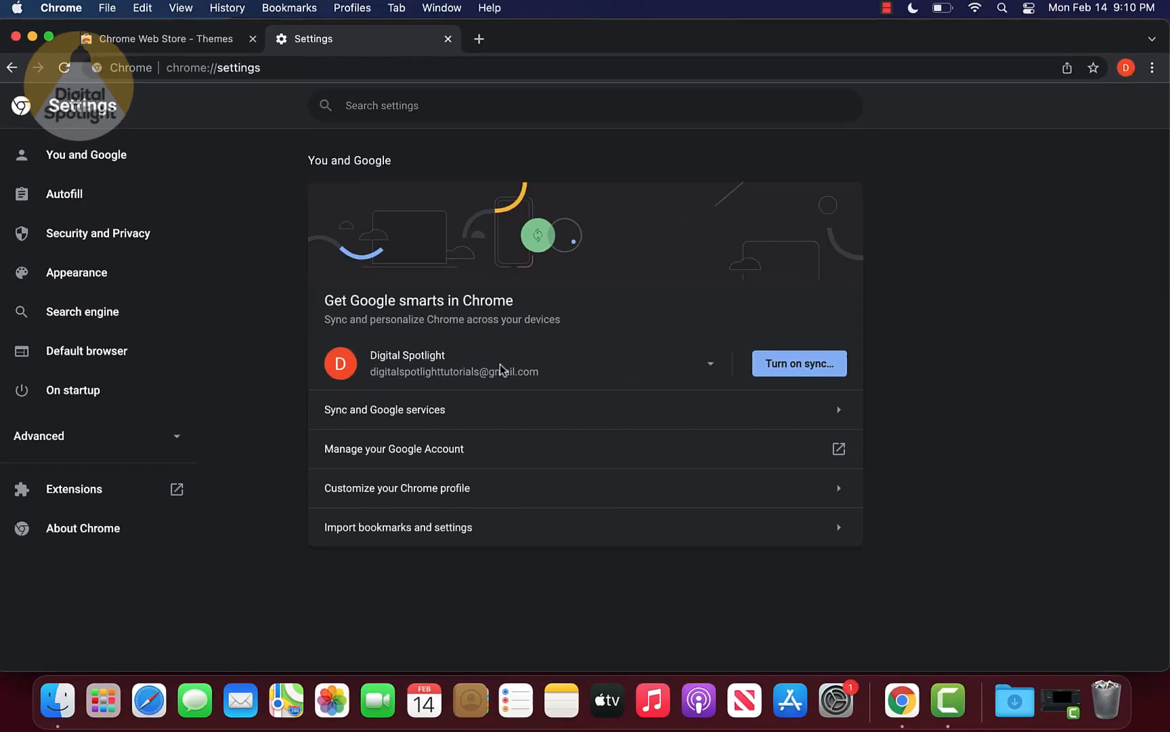
click(75, 271)
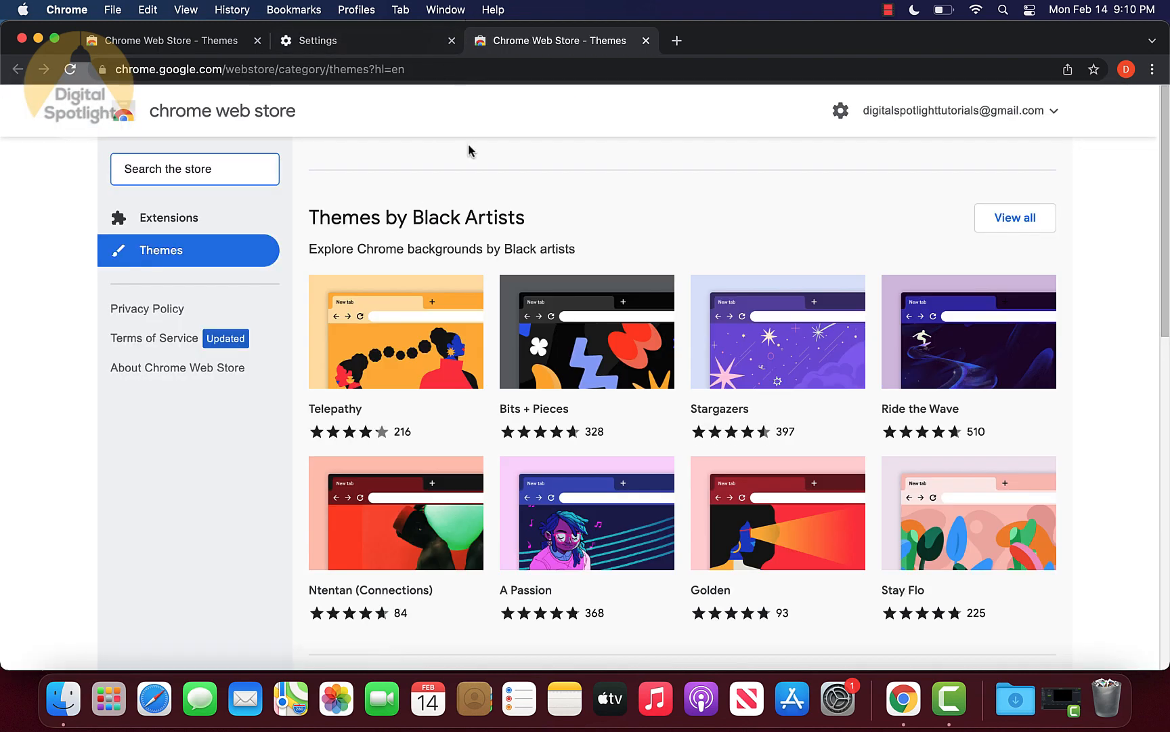
mouse_move(583, 243)
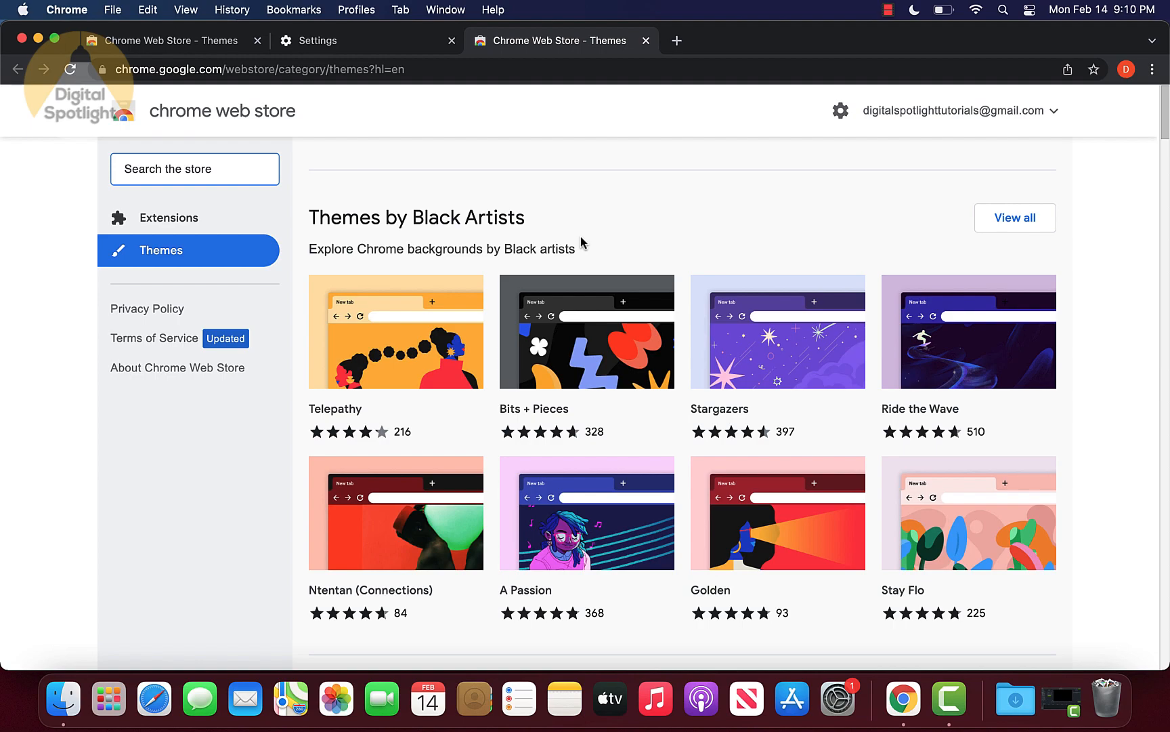
- Scroll down the Themes catalogue until the Color Themes by Chrome section appears
scroll(down, 3)
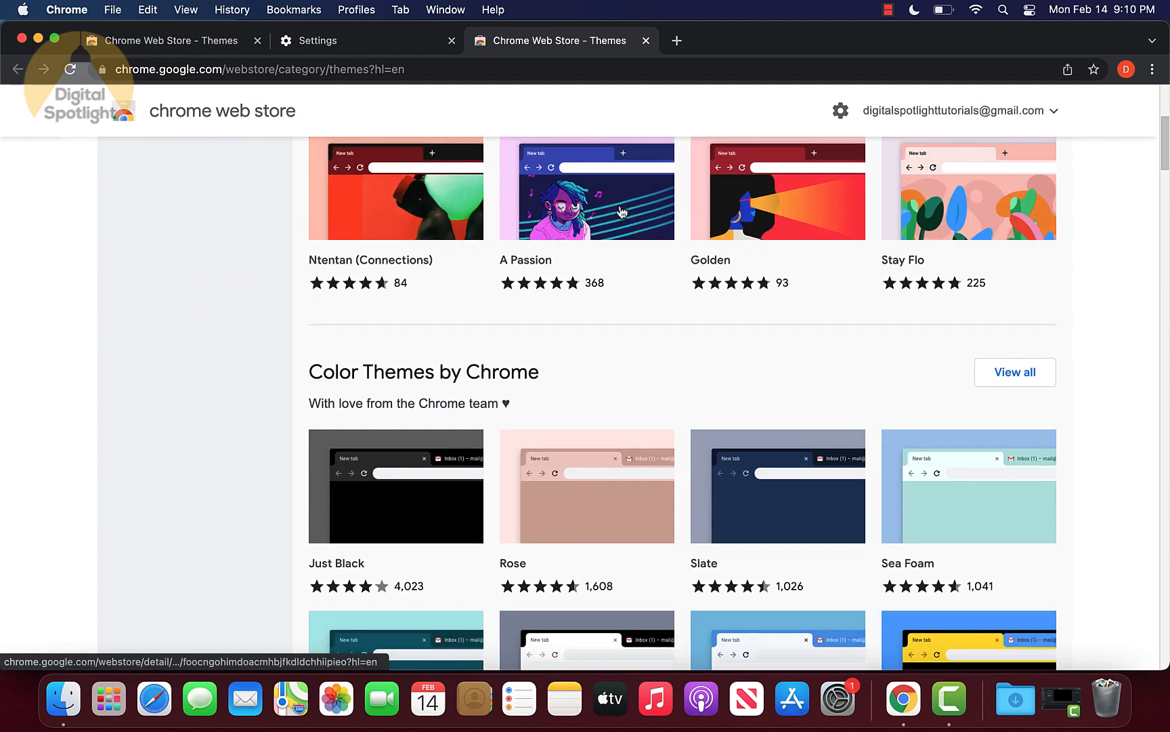
scroll(down, 3)
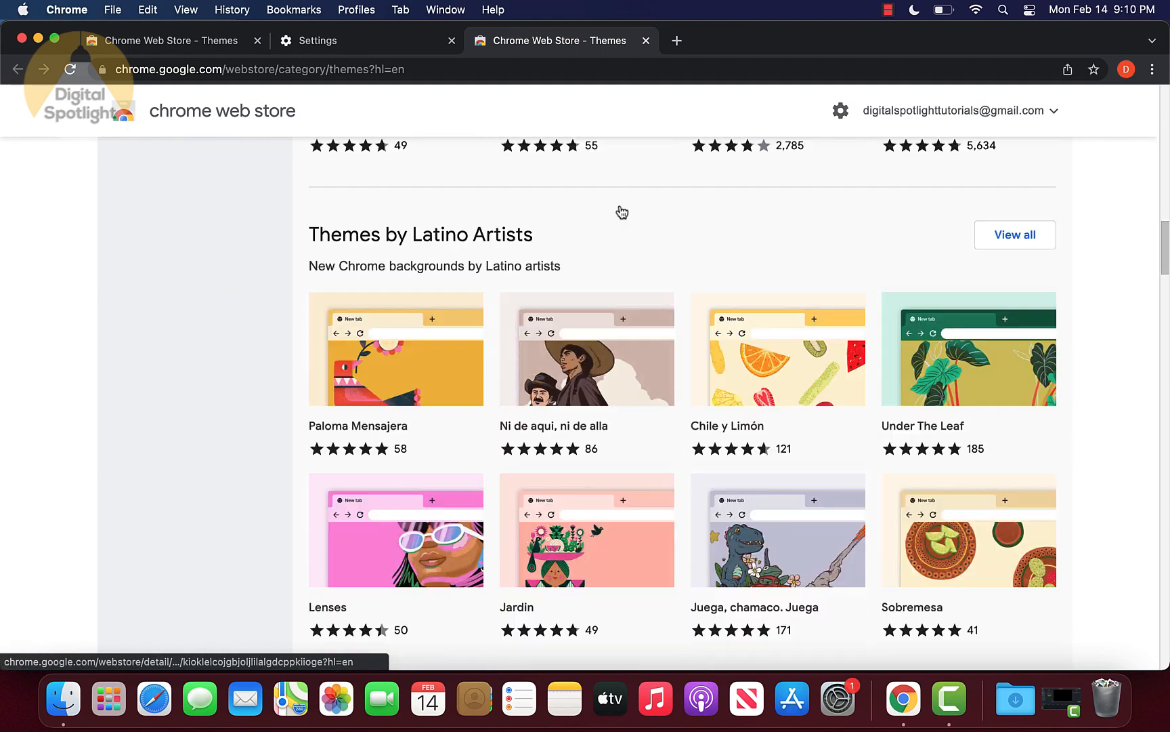
scroll(down, 3)
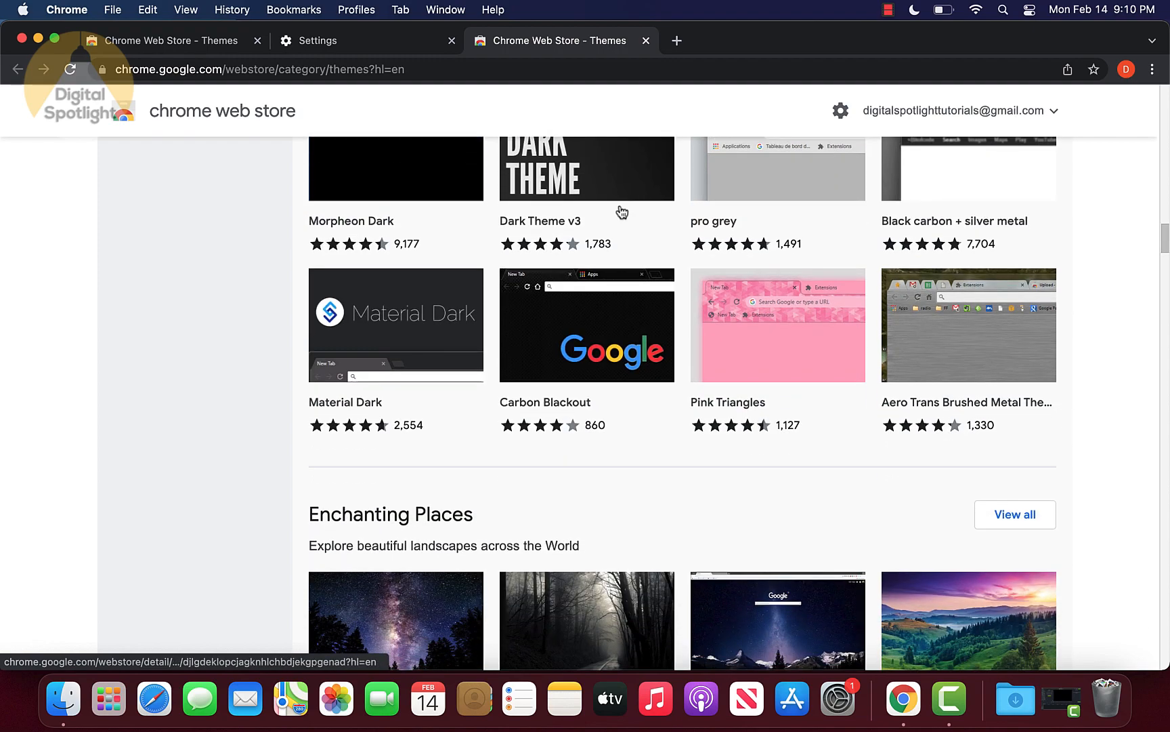
scroll(down, 3)
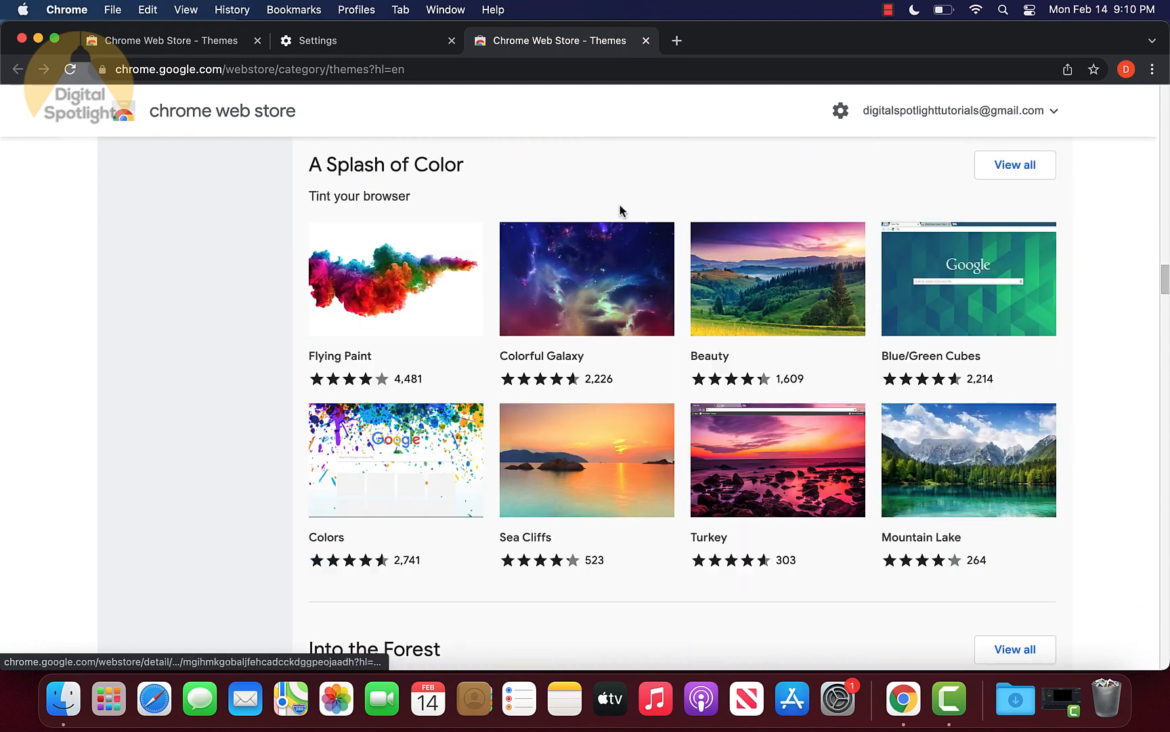
scroll(down, 3)
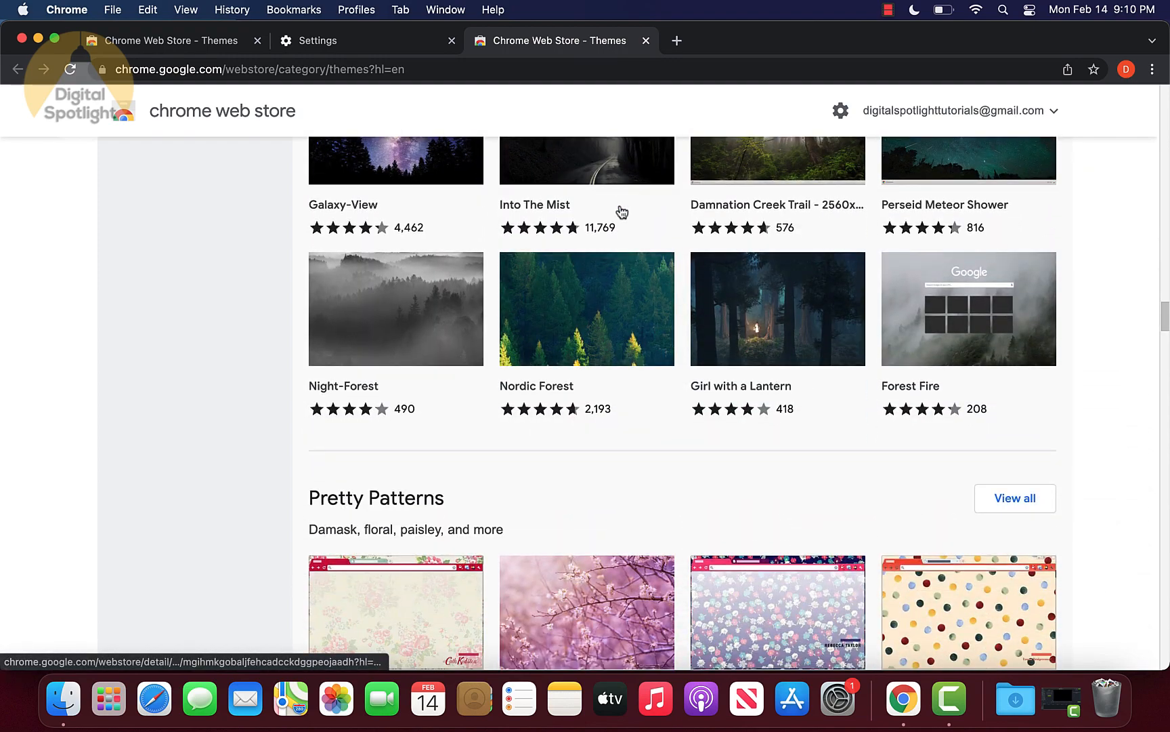
scroll(down, 3)
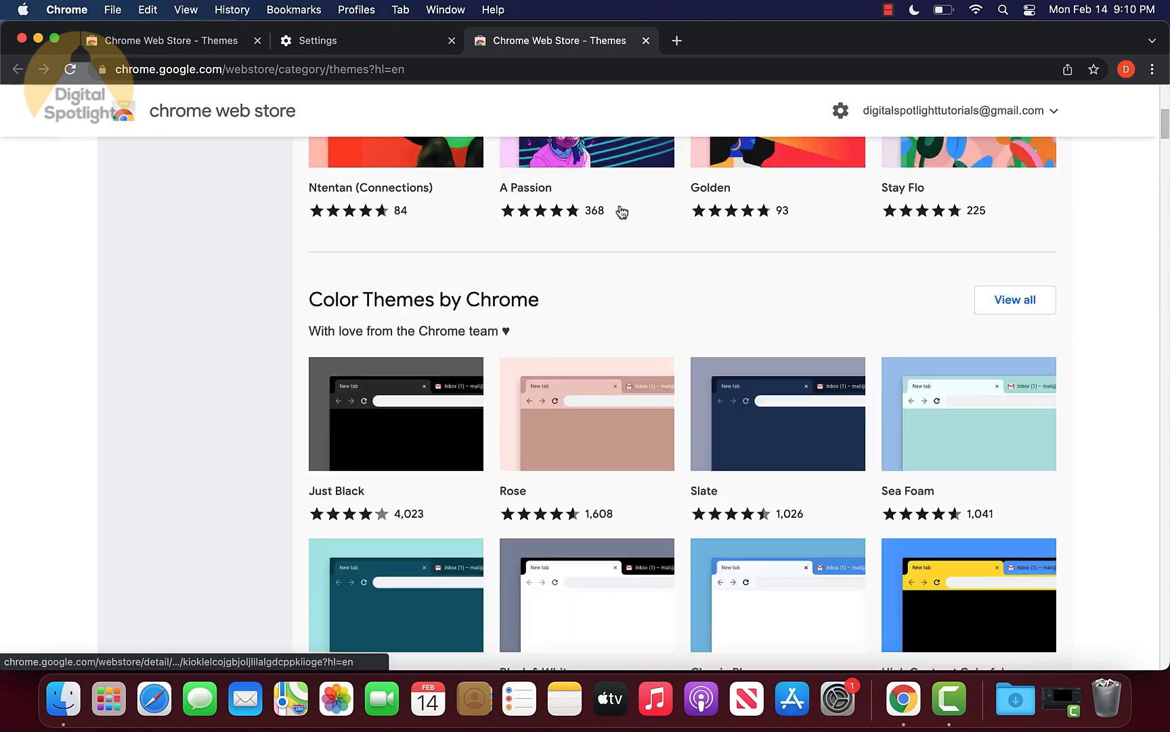
scroll(down, 3)
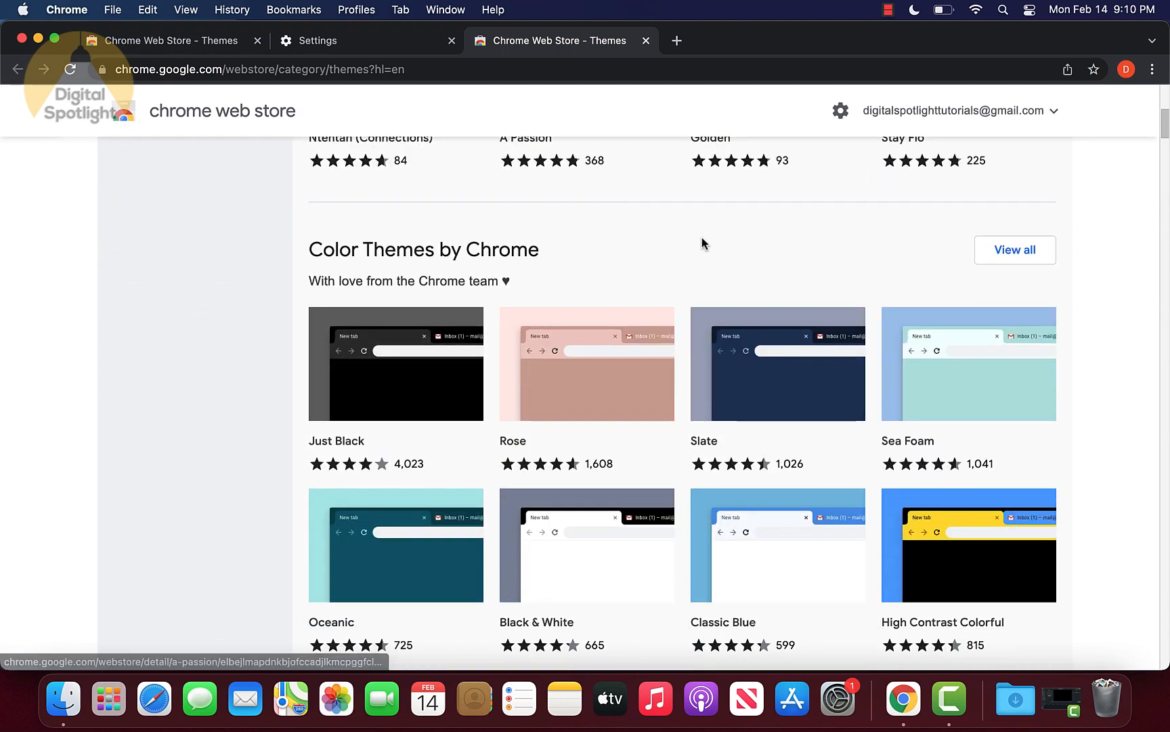
mouse_move(548, 254)
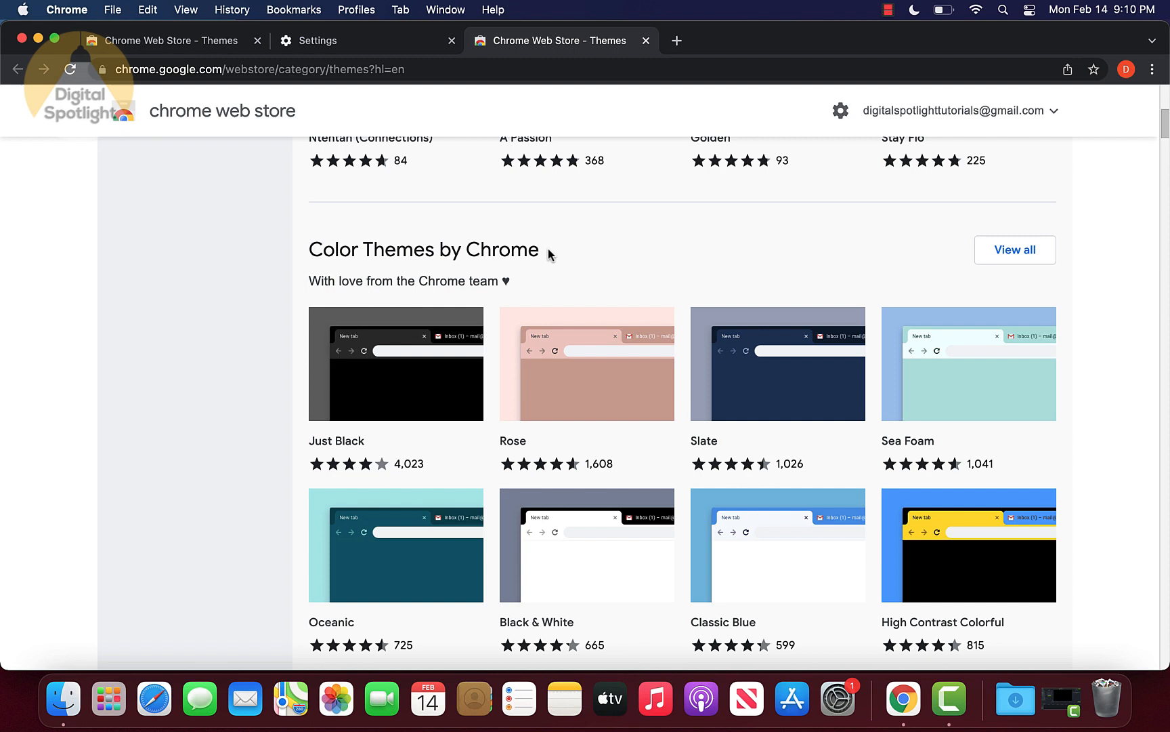
- View all Color Themes by Chrome and open the Rose theme's detail page
click(1016, 250)
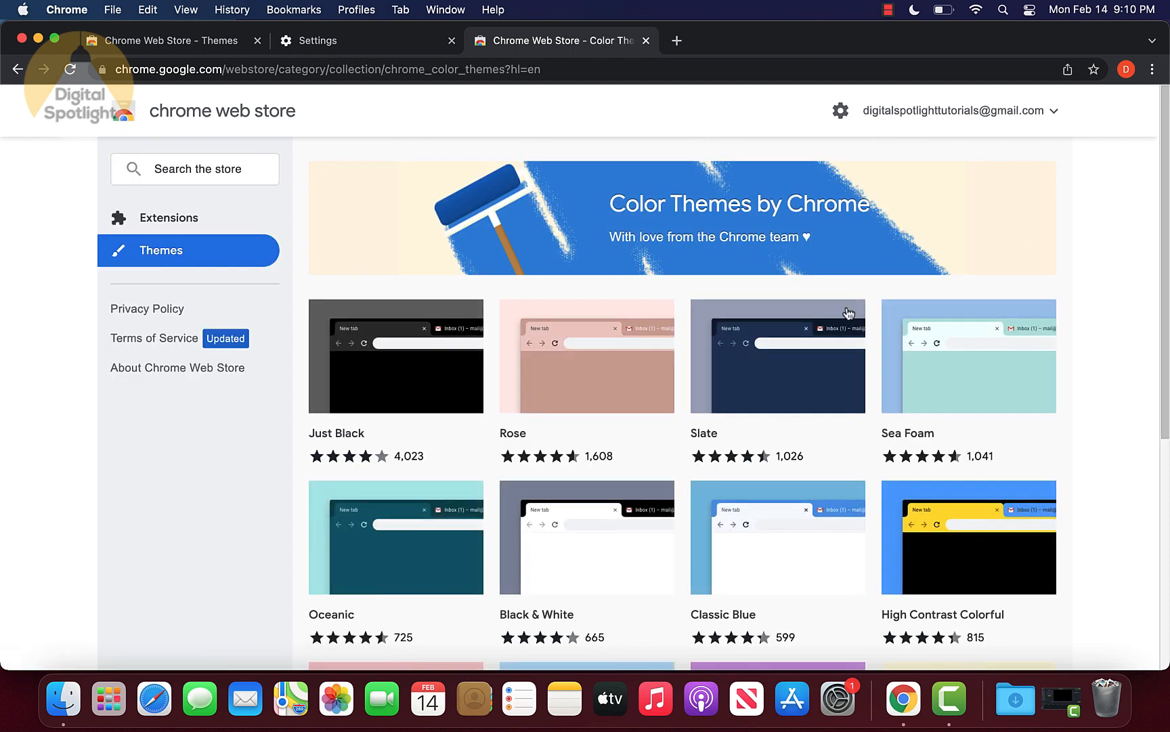
scroll(down, 3)
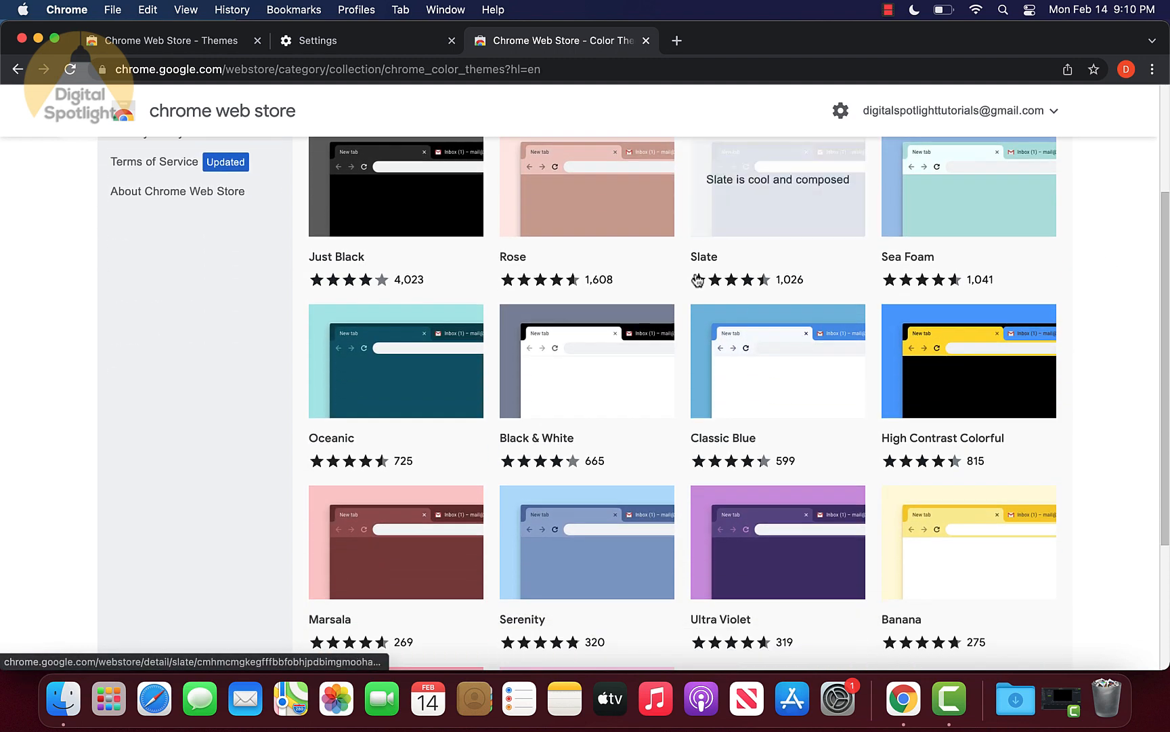
click(586, 187)
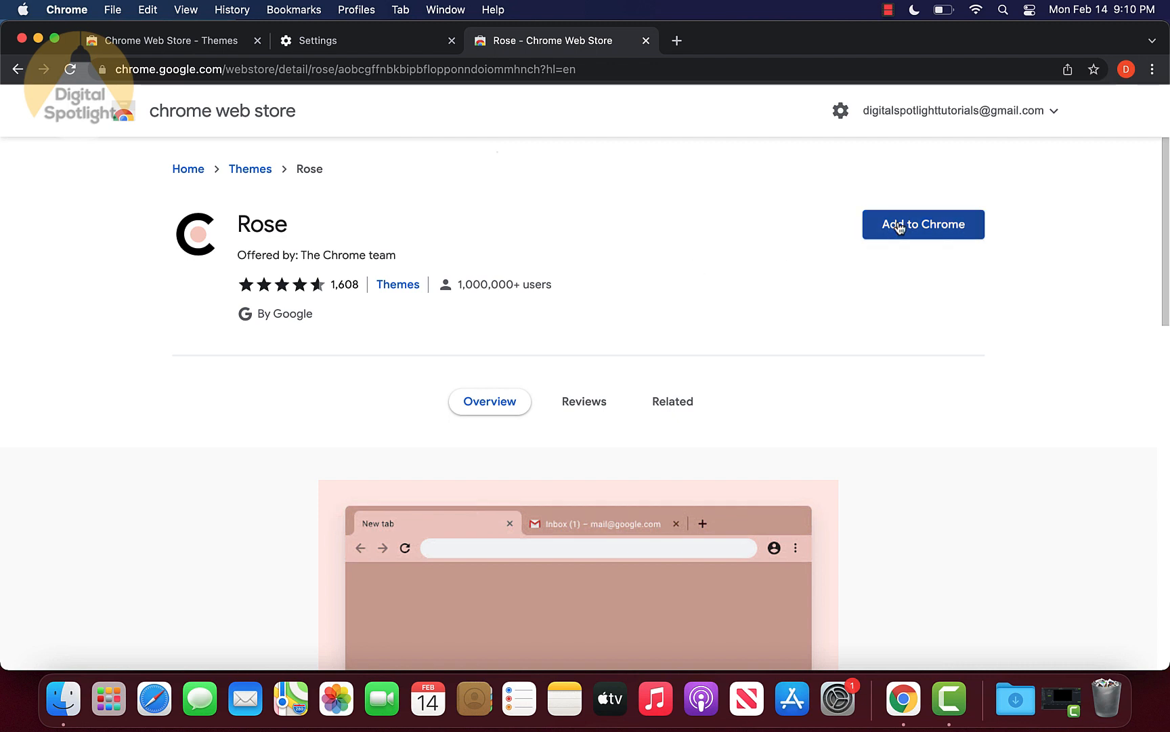
click(922, 224)
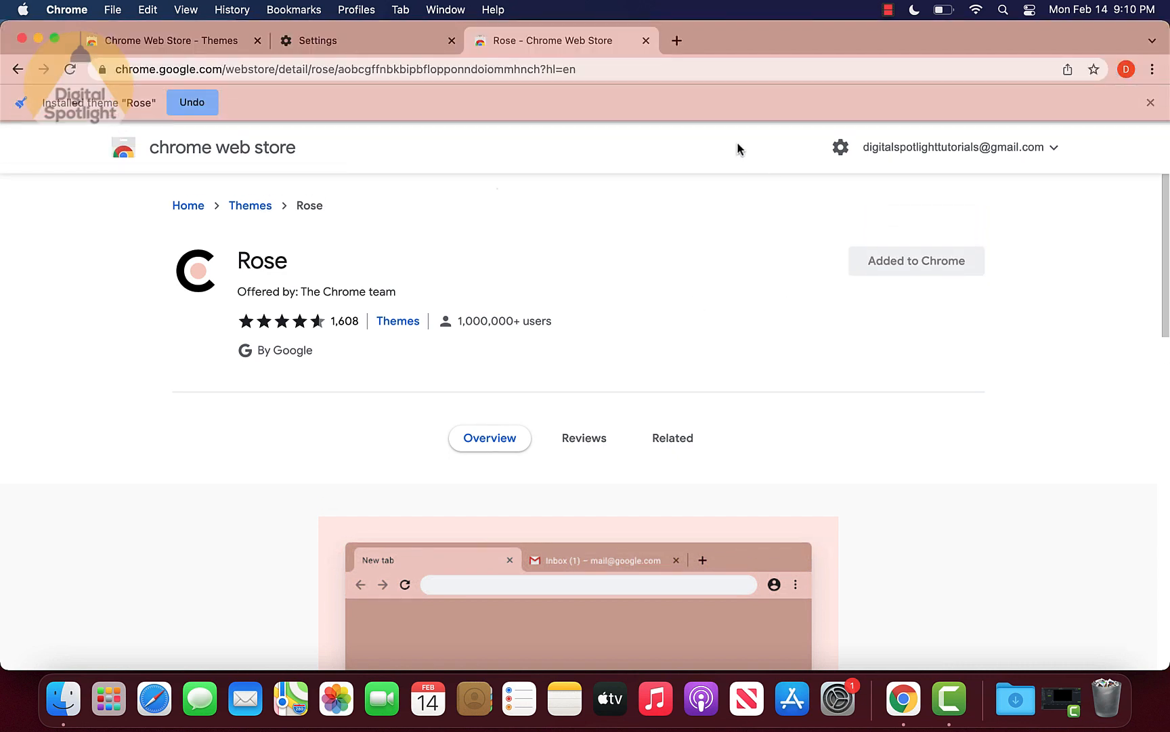
mouse_move(722, 163)
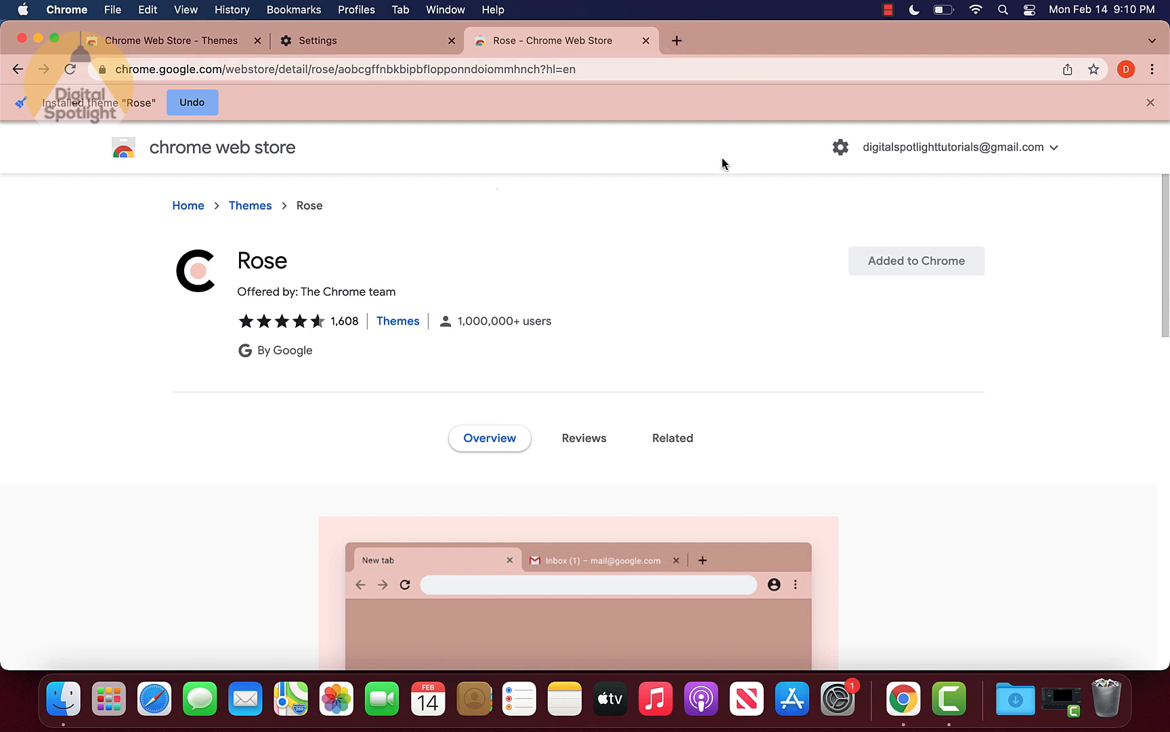
click(676, 40)
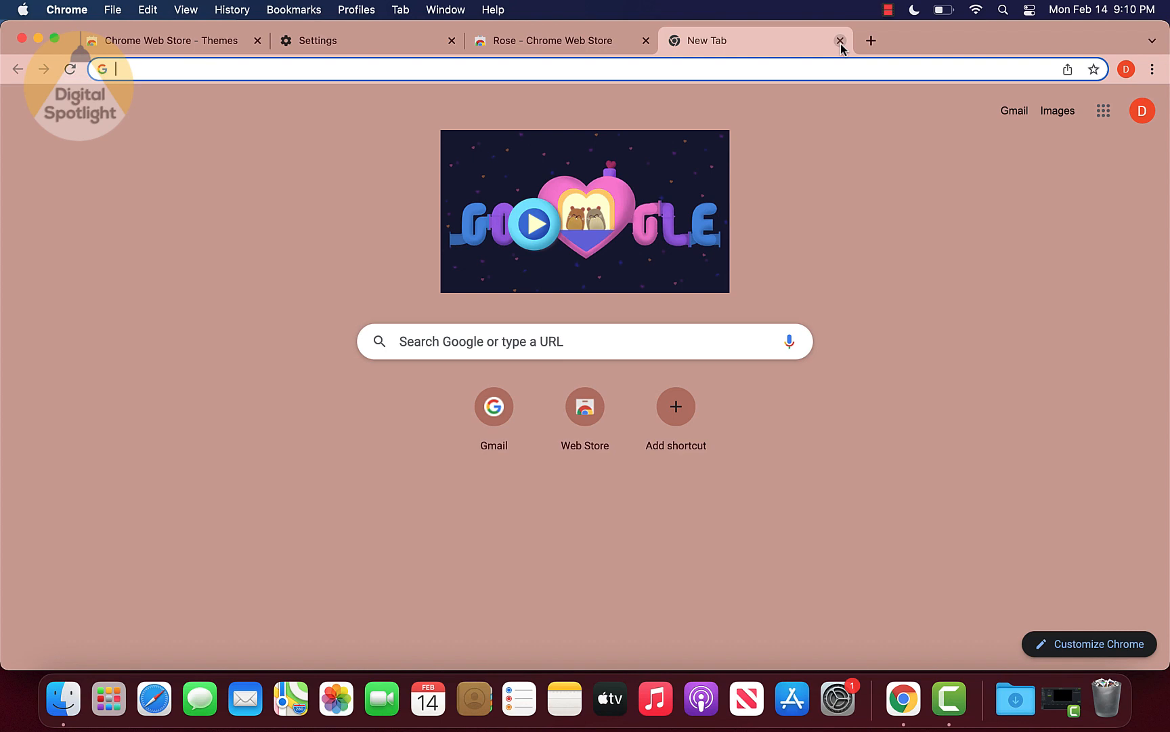
click(839, 40)
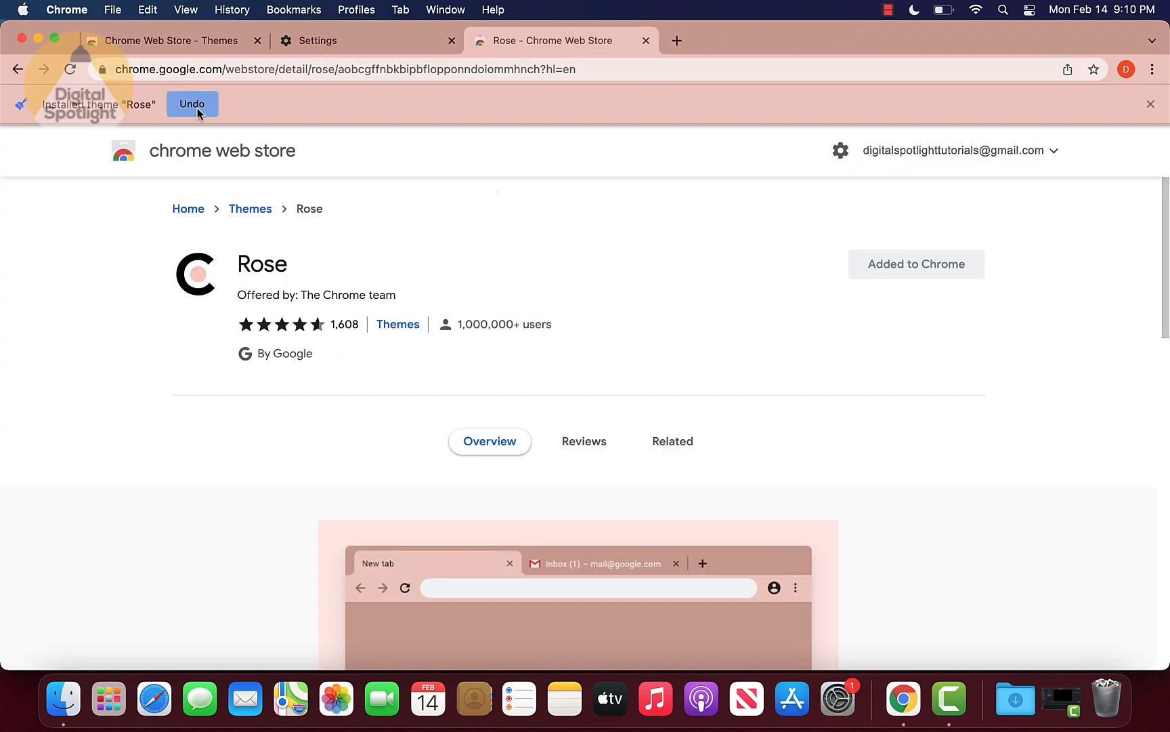
click(192, 103)
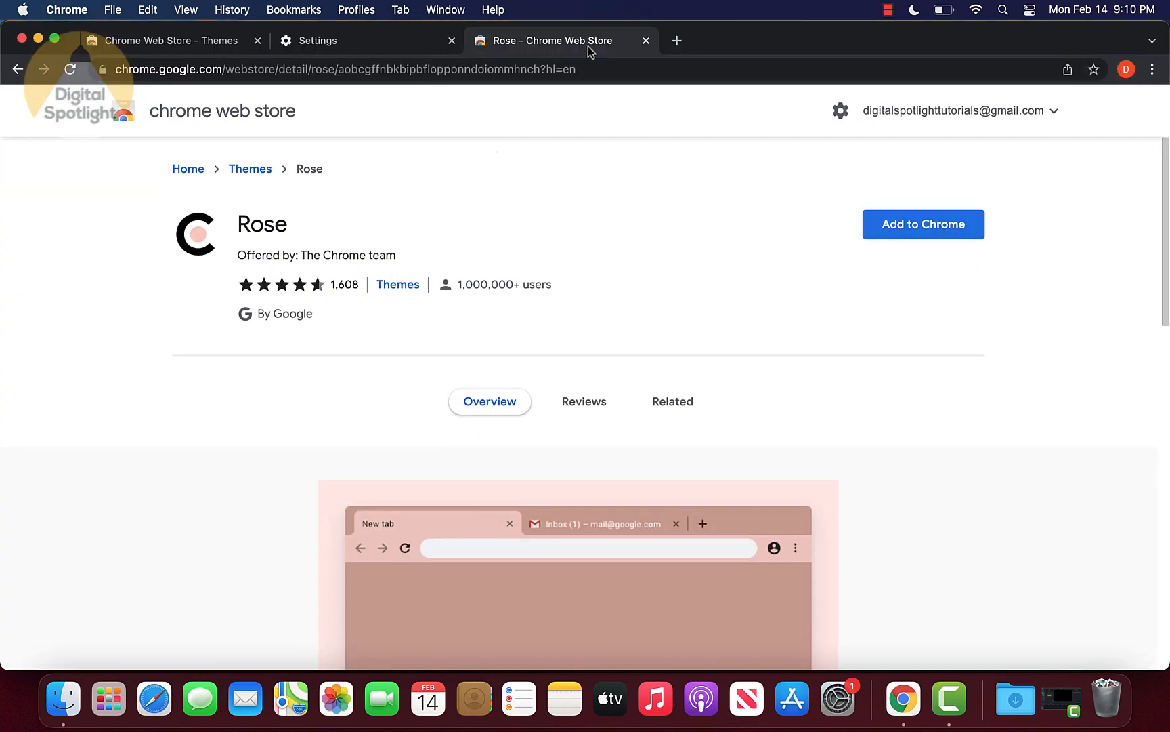
mouse_move(535, 193)
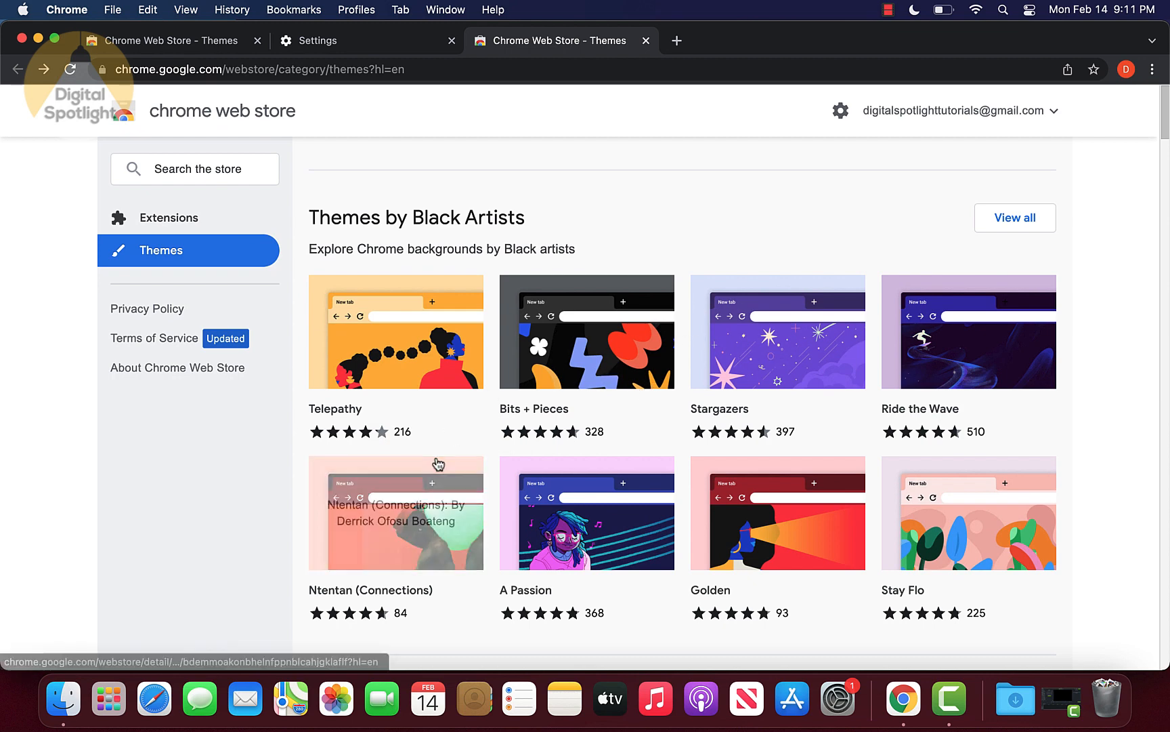
- Open the Telepathy theme's detail page from Themes by Black Artists
click(395, 332)
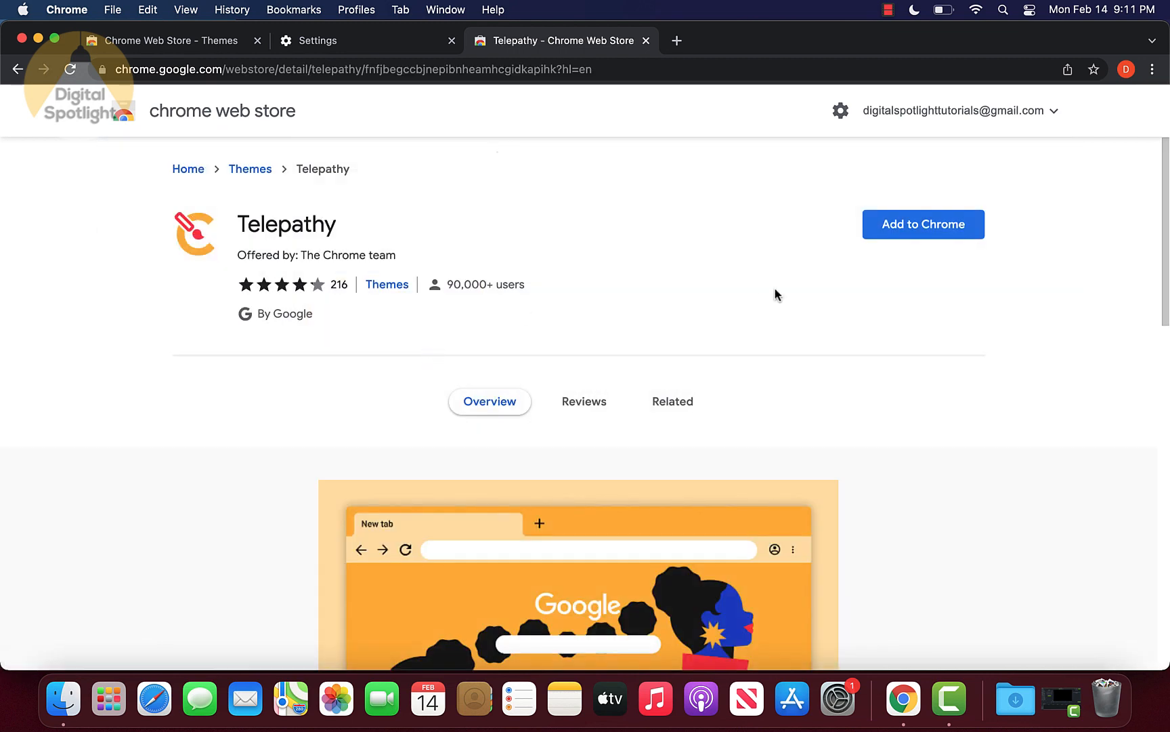
mouse_move(924, 224)
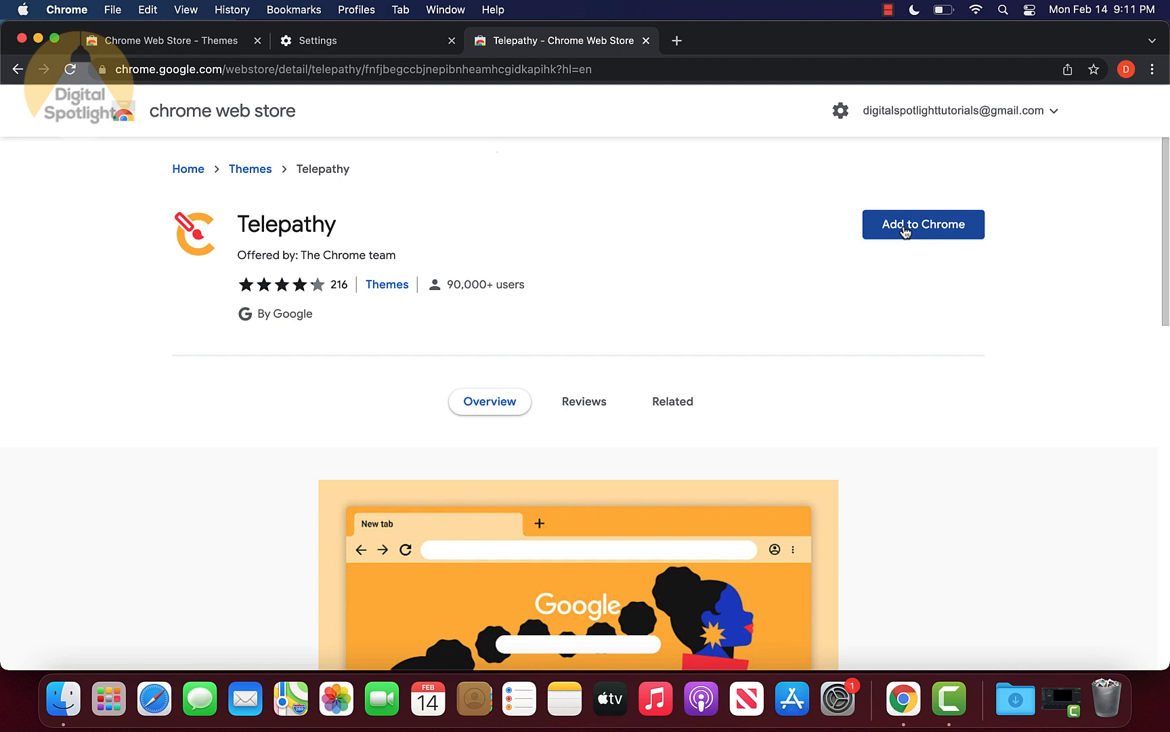
click(922, 224)
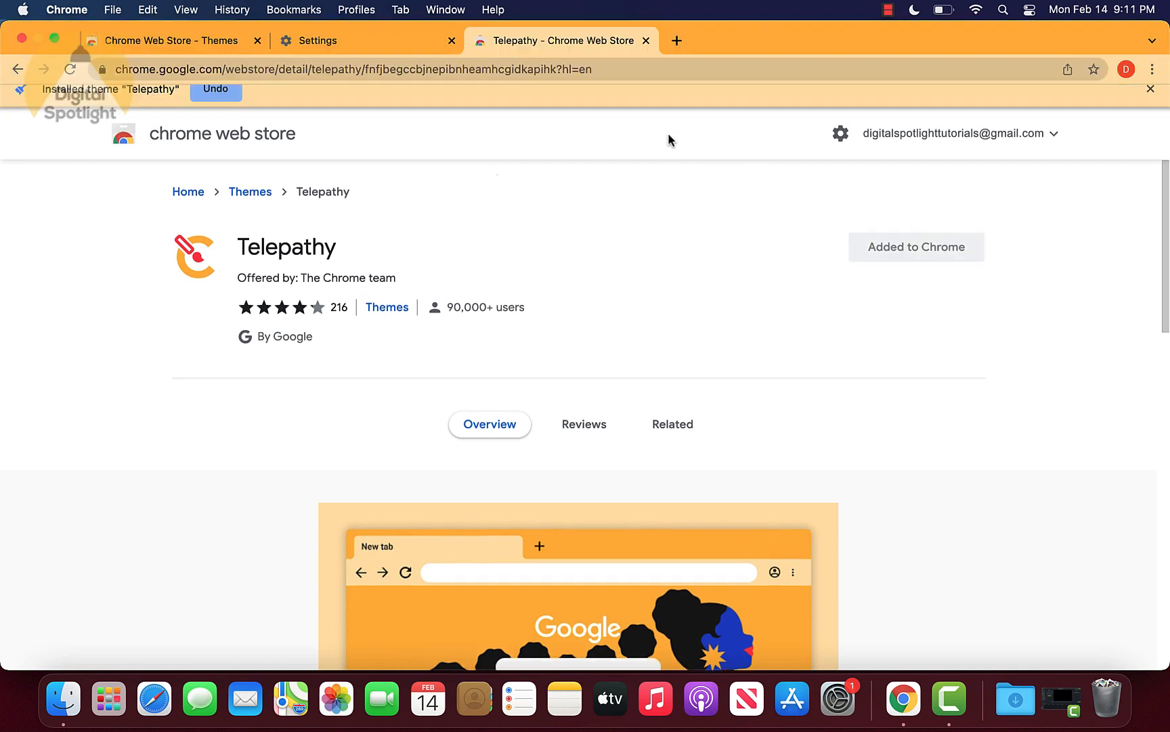
click(676, 40)
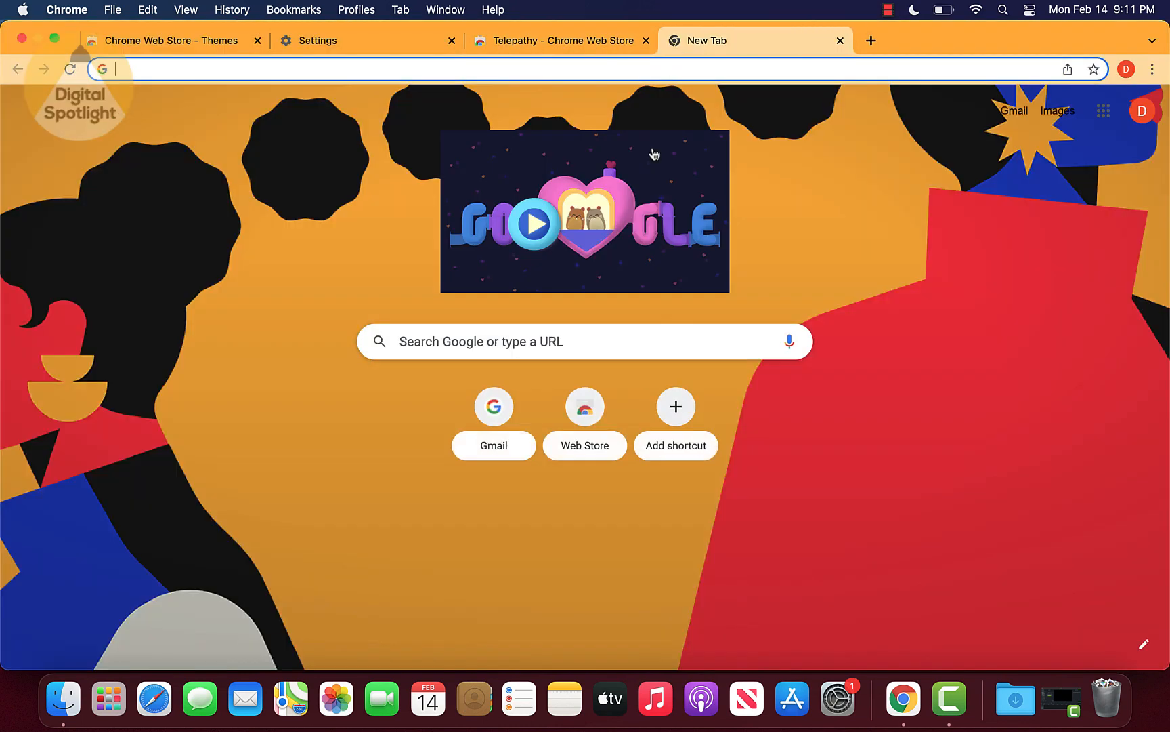
mouse_move(183, 290)
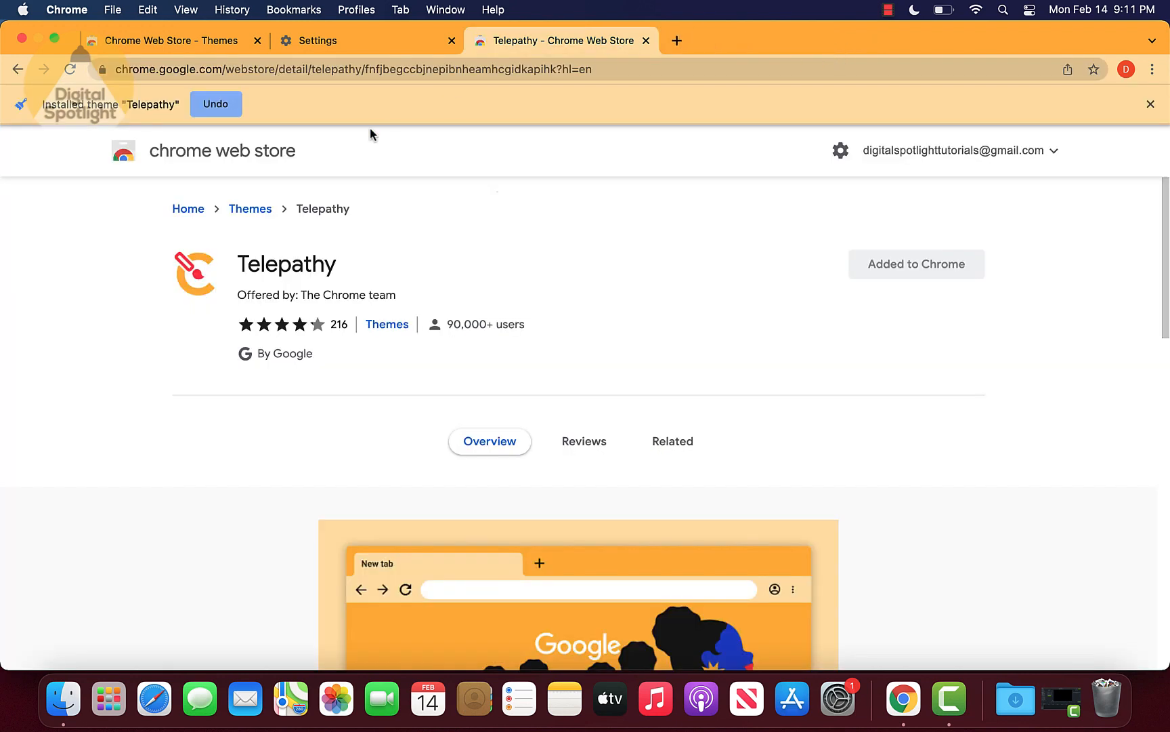
mouse_move(215, 104)
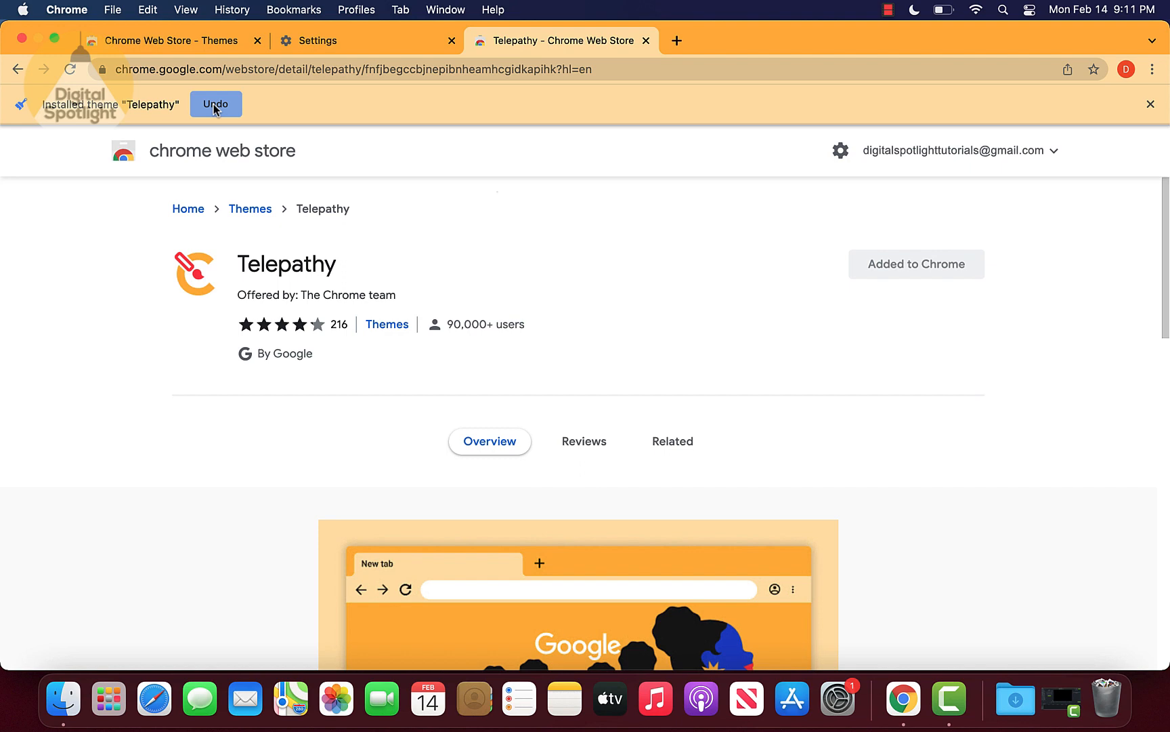
click(215, 103)
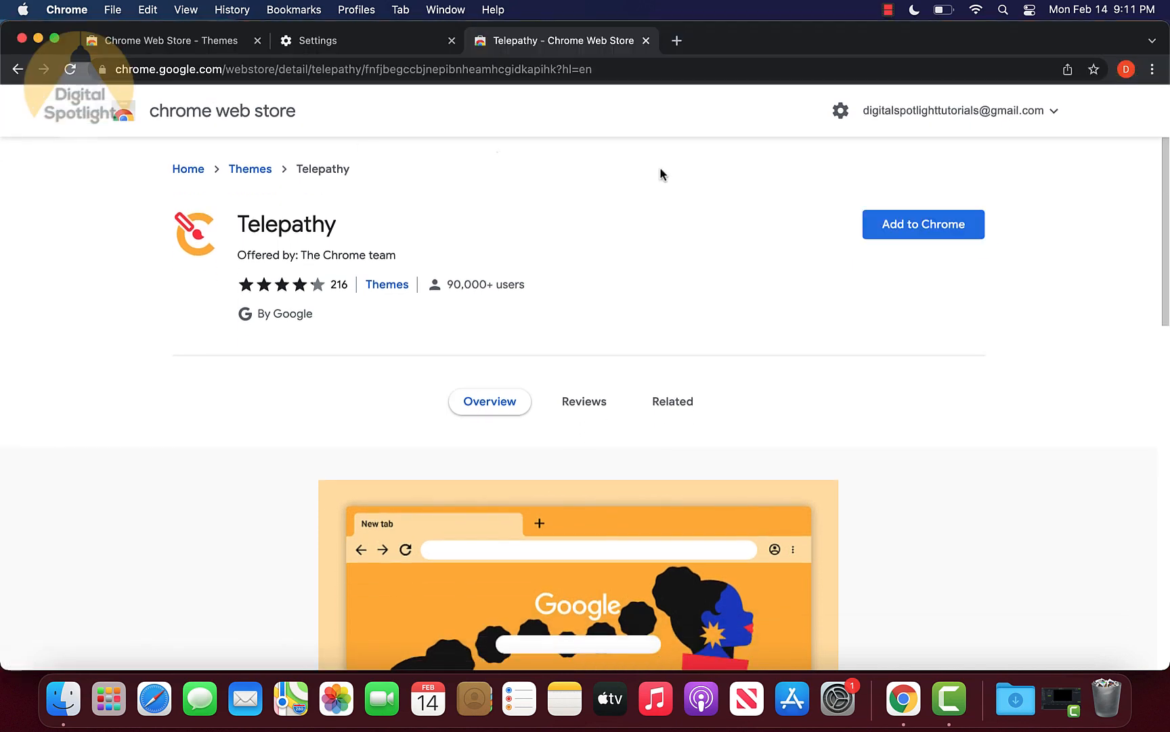